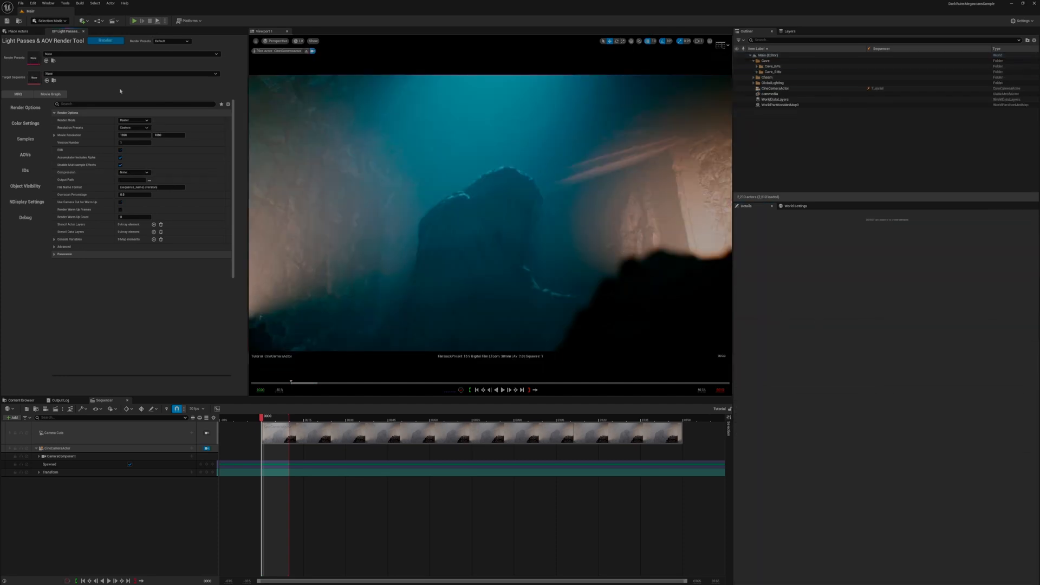
# Reveal the render tool's colour settings with the source and destination transforms shown.
pyautogui.click(25, 123)
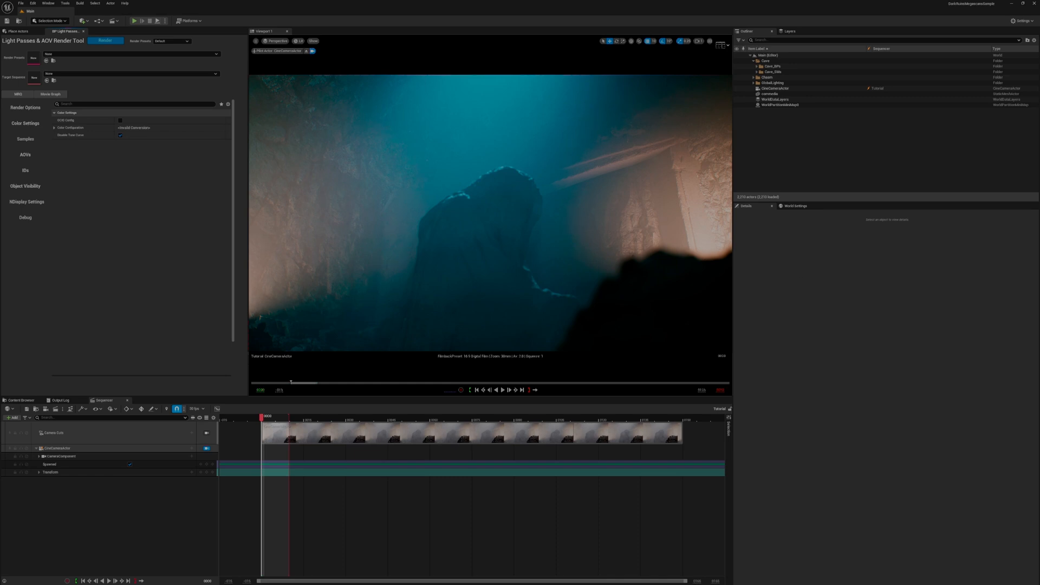
pyautogui.click(54, 128)
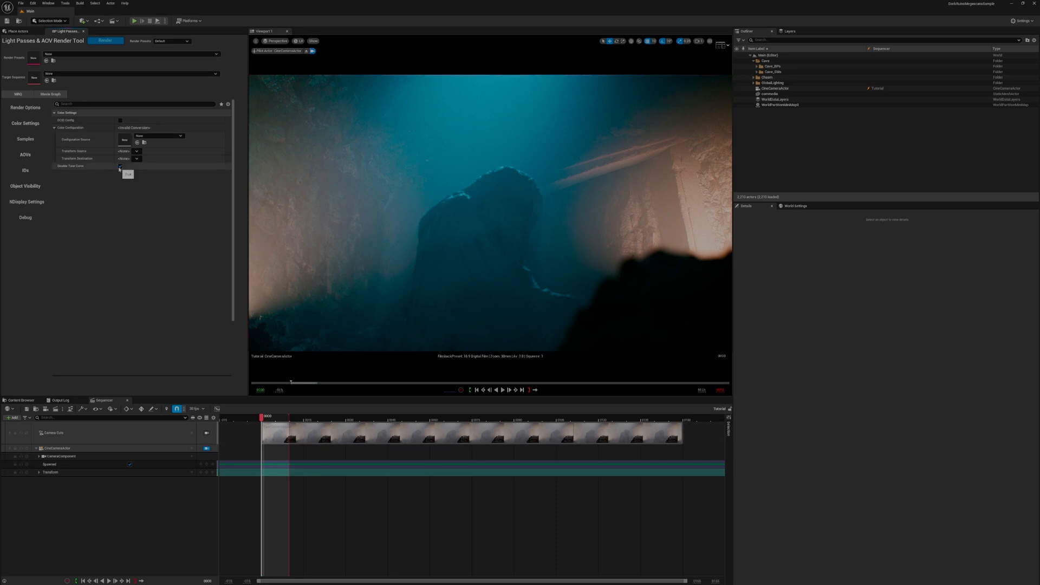
pyautogui.click(25, 107)
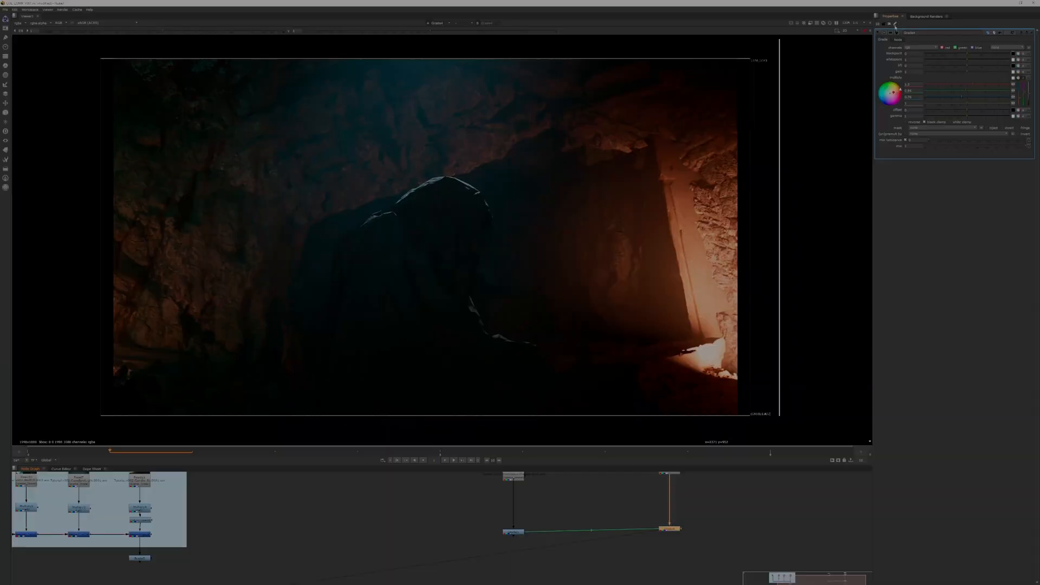
pyautogui.moveTo(892, 25)
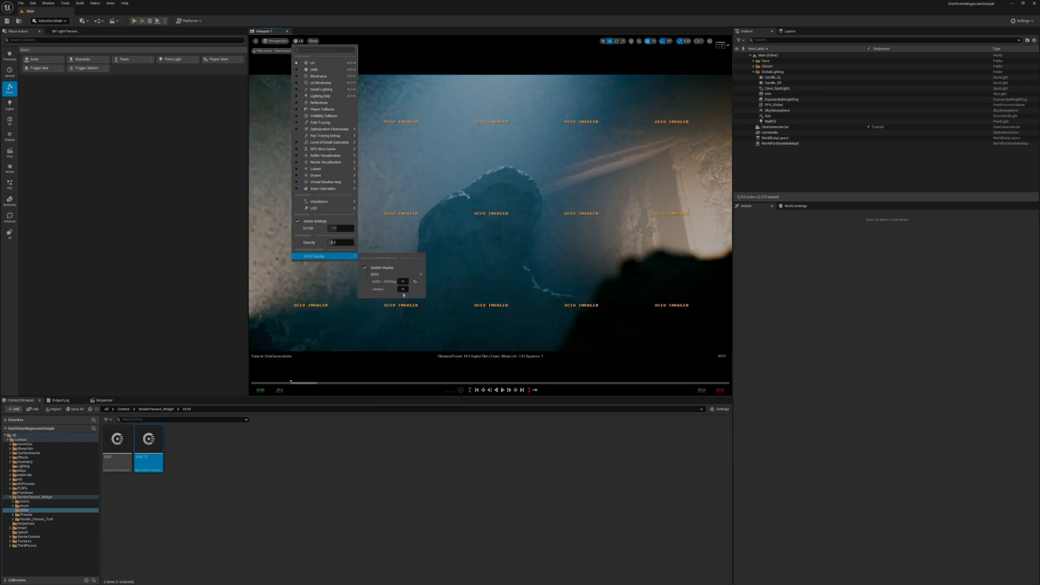
# Review the Working Color Space section of the project's Engine - Rendering settings.
pyautogui.click(388, 289)
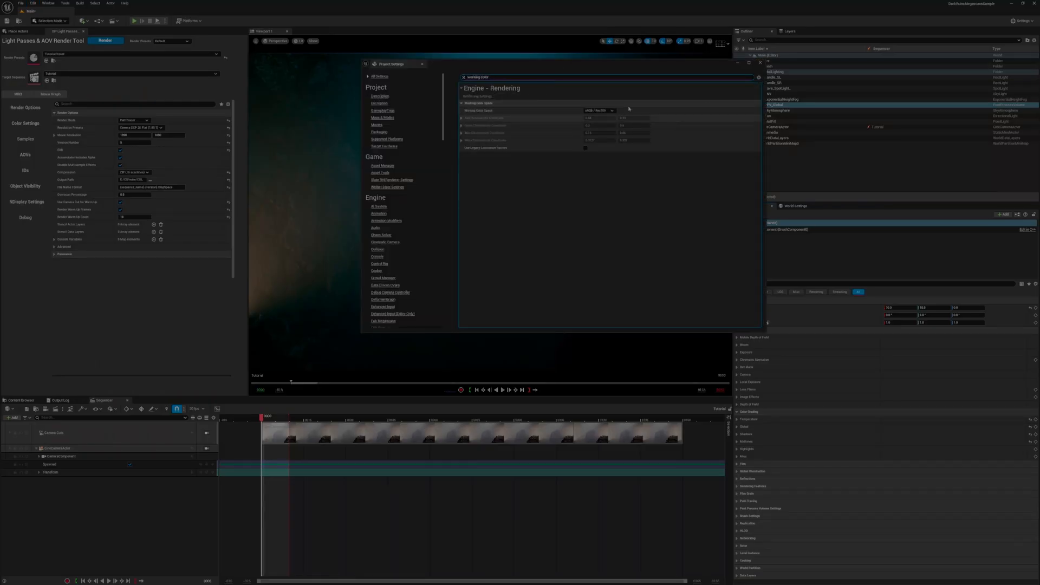
# Close Project Settings to return to the Render Passes widget folder.
pyautogui.click(600, 110)
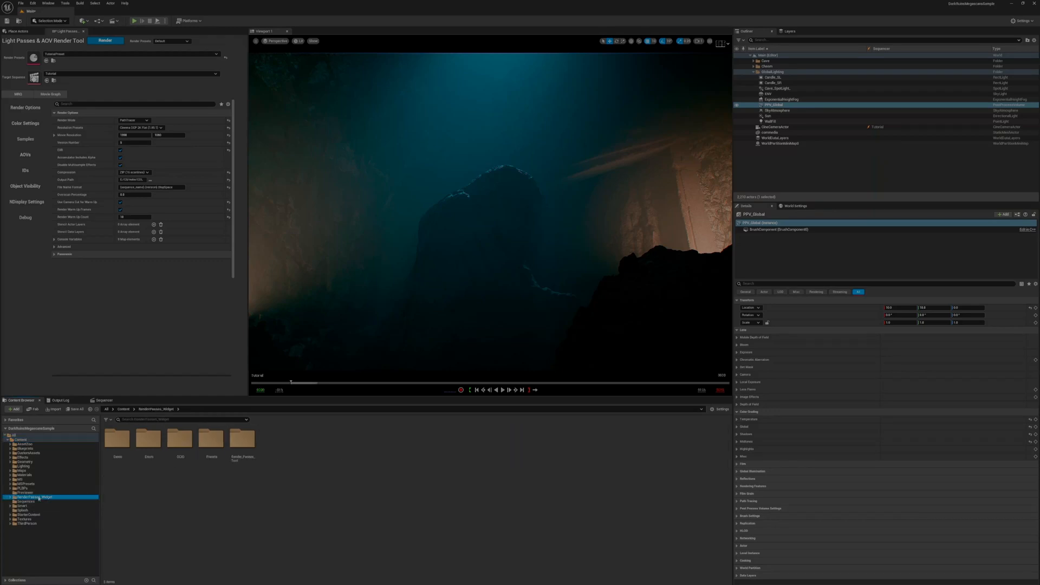
# Select the OCIO config asset inside the widget's OCIO folder.
pyautogui.doubleClick(181, 438)
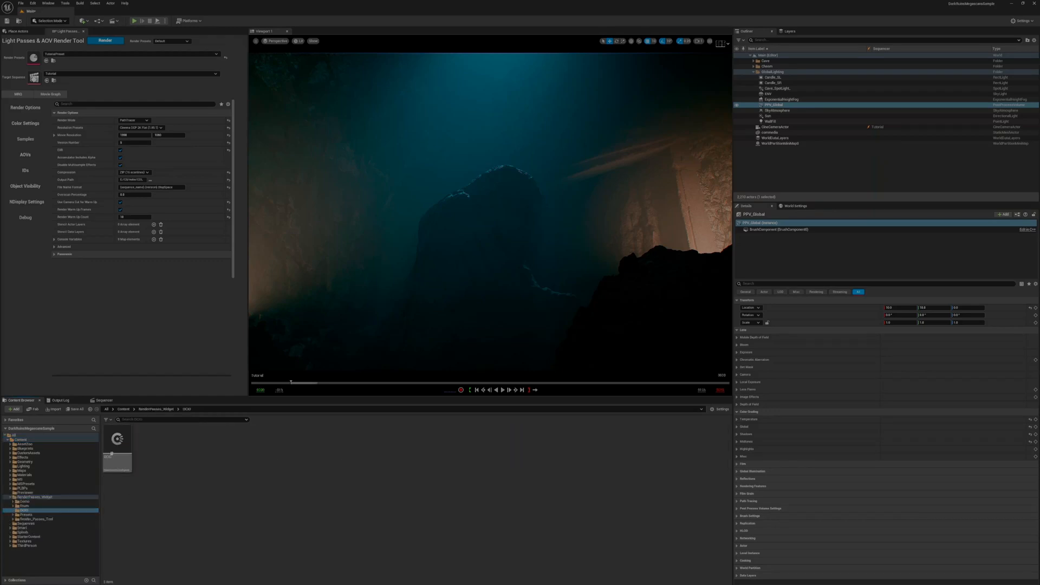
pyautogui.click(117, 447)
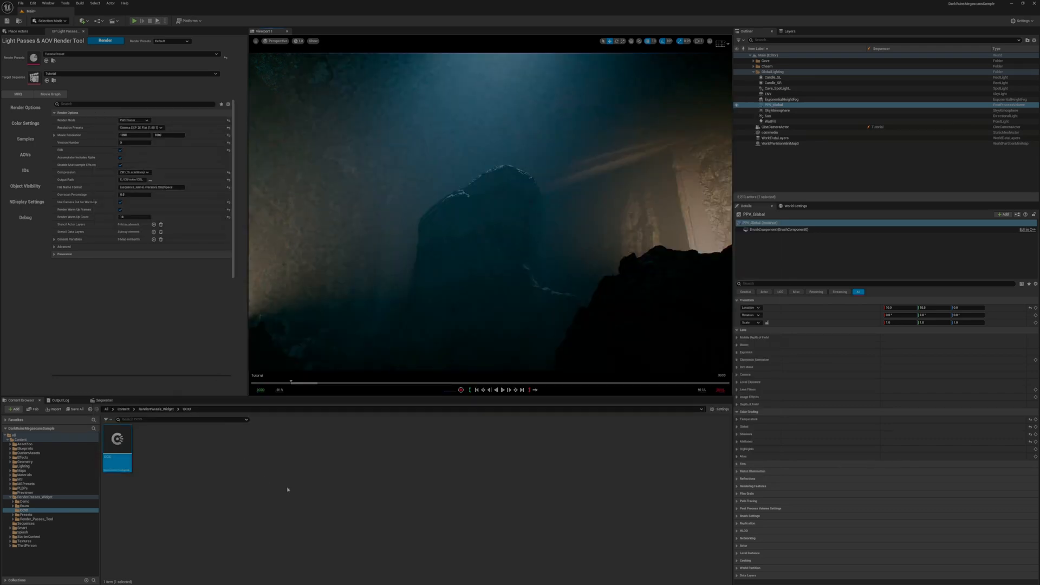
# Enable the viewport's OCIO Display and choose another display view for it.
pyautogui.click(300, 40)
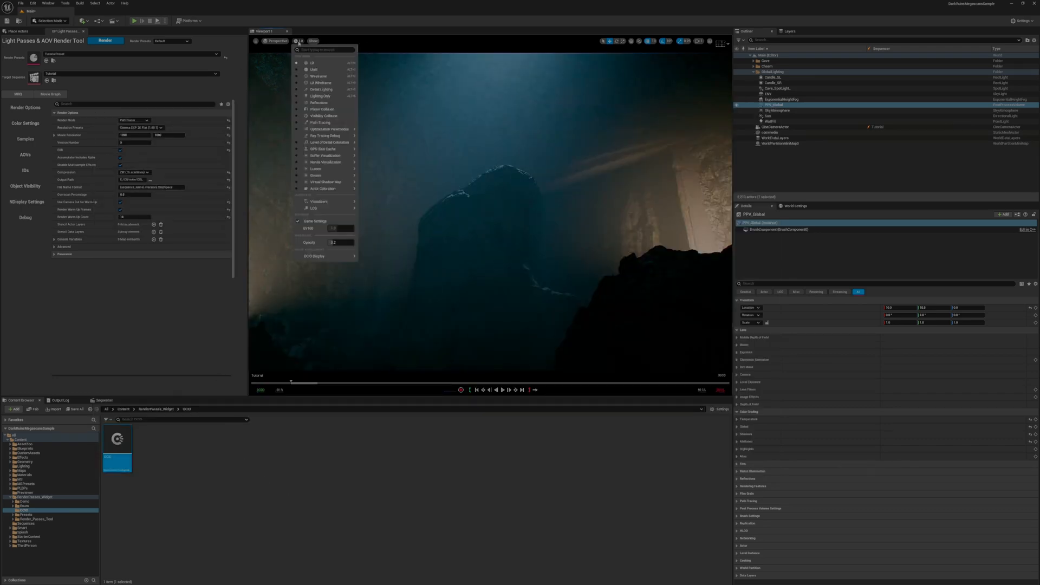
pyautogui.click(314, 256)
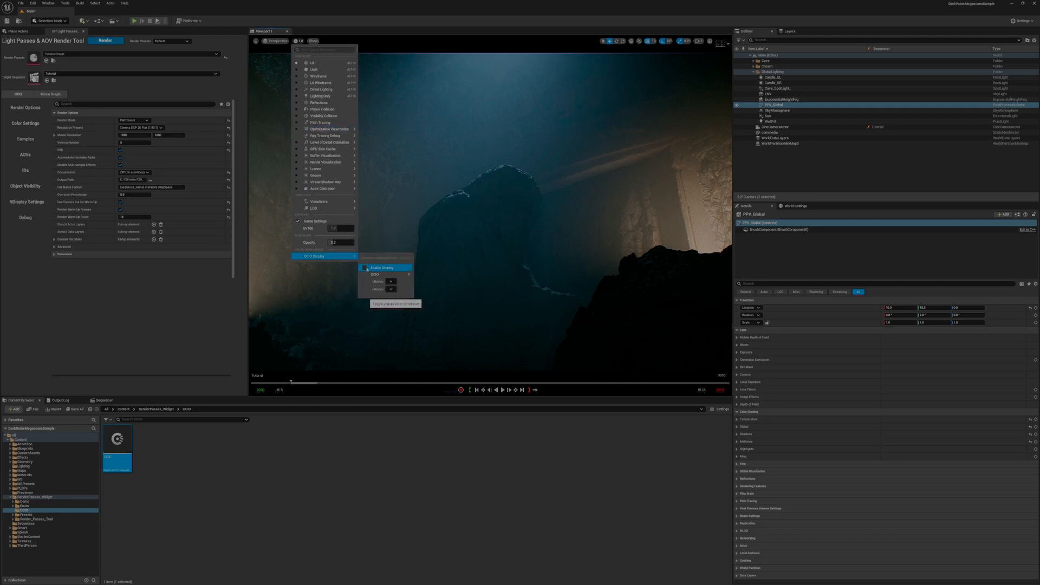
pyautogui.click(375, 274)
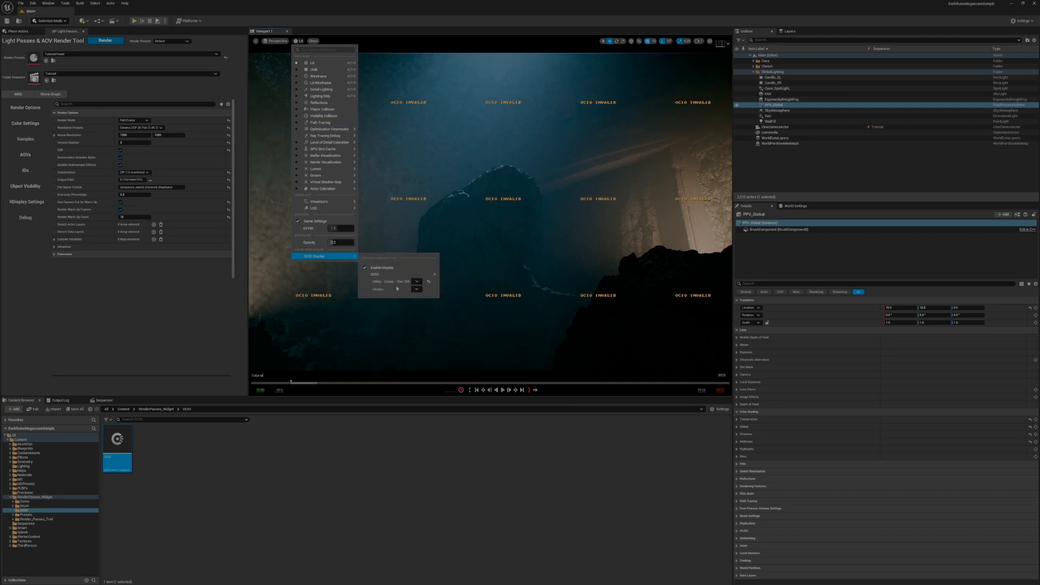
pyautogui.click(416, 288)
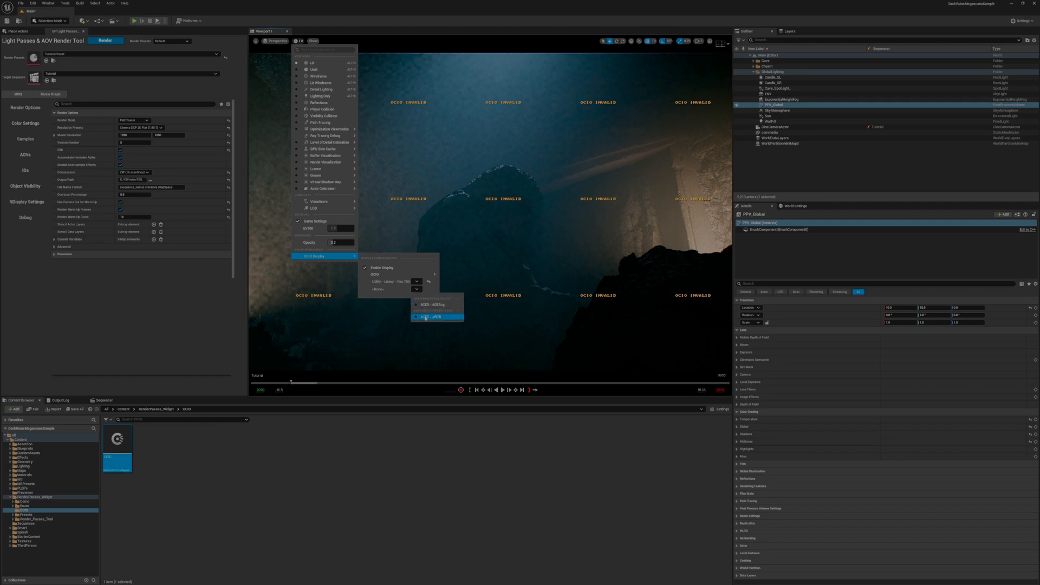
pyautogui.click(432, 317)
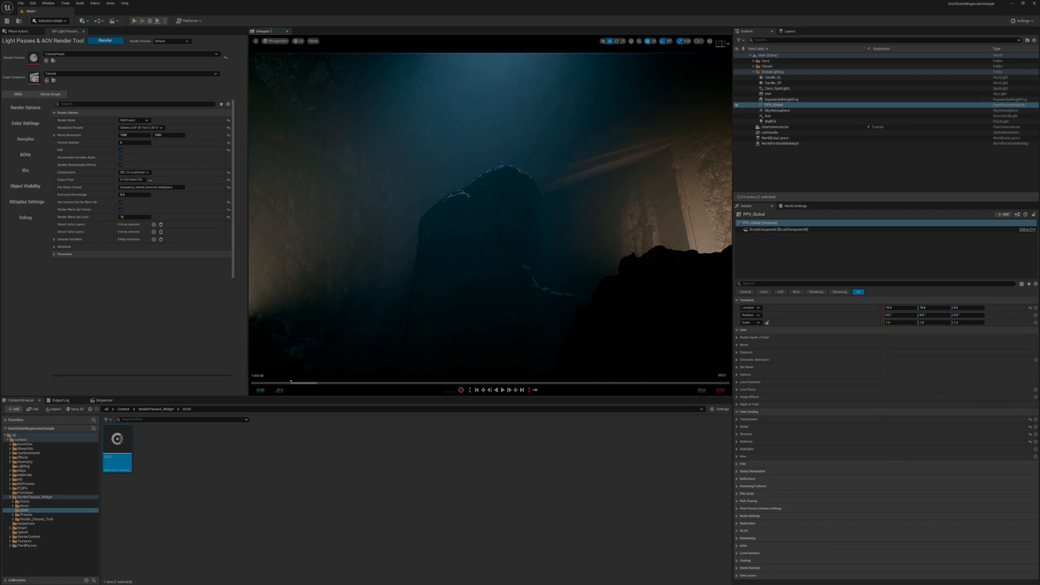
# Set the render tool's colour transform destination to ACES - ACEScg.
pyautogui.click(25, 123)
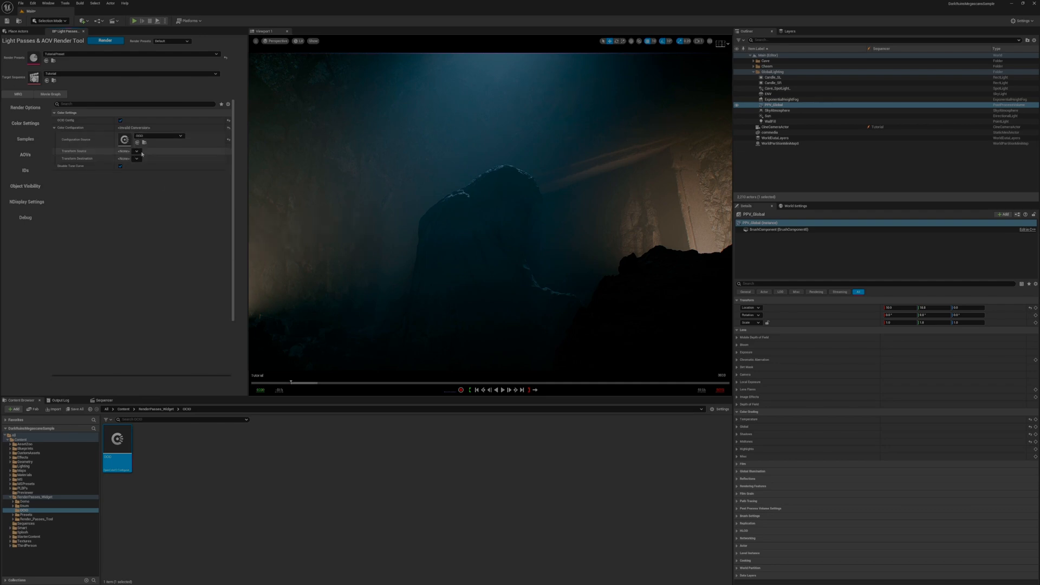
pyautogui.click(137, 151)
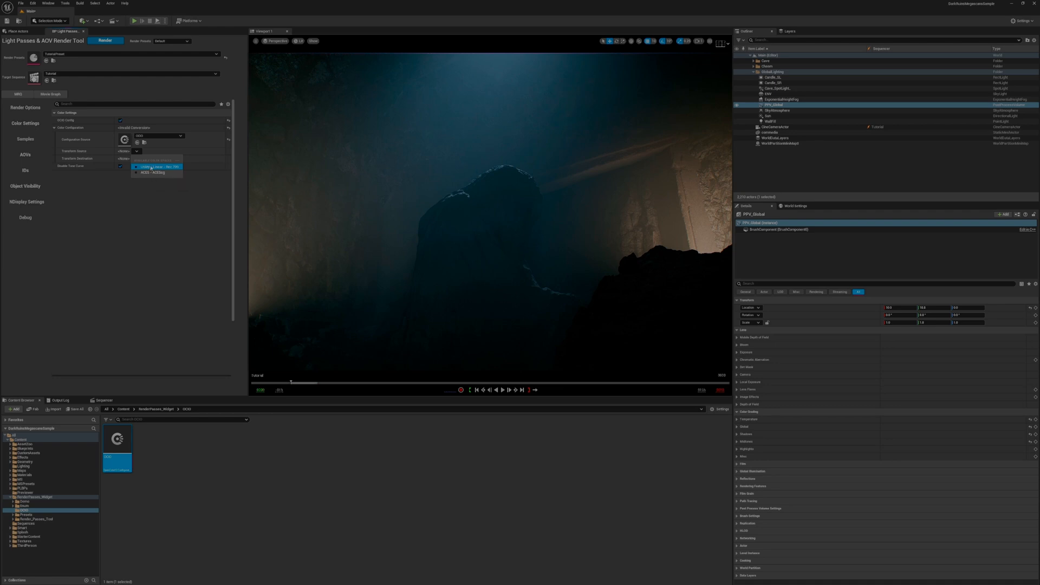
pyautogui.click(156, 167)
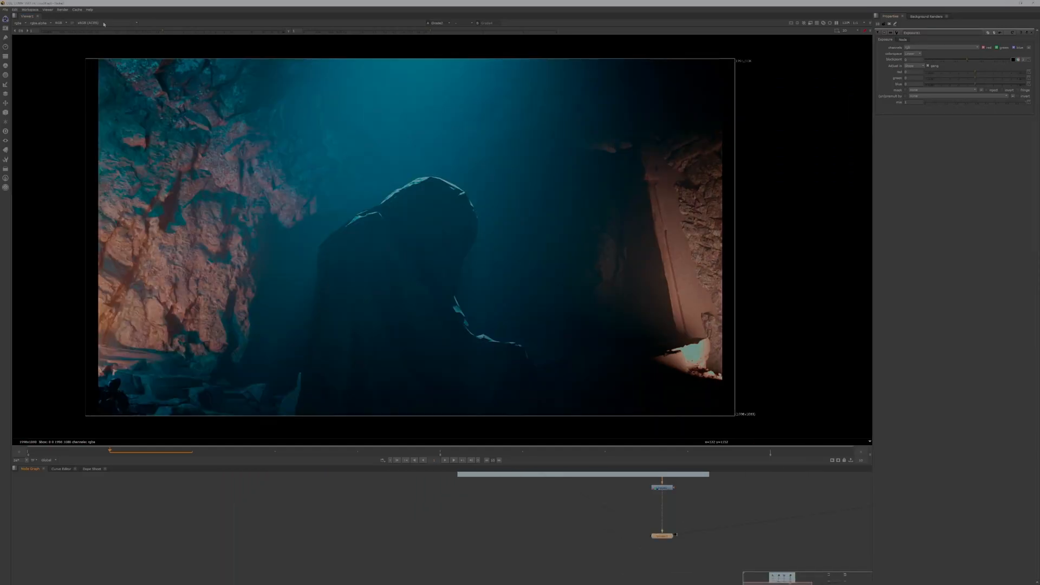
# Switch the Nuke viewer to the ACES Rec.709 view transform.
pyautogui.click(88, 23)
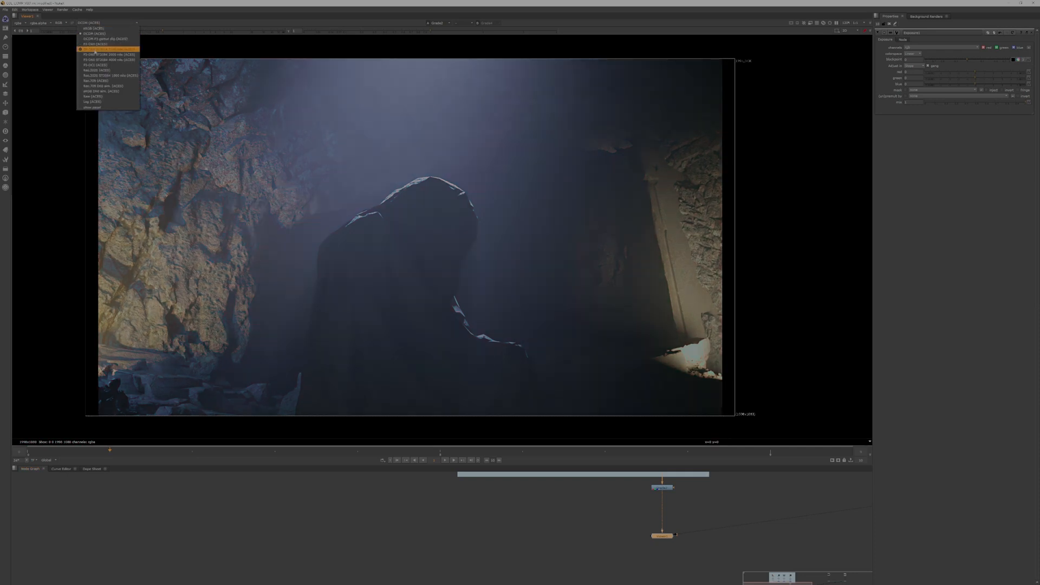
pyautogui.click(94, 80)
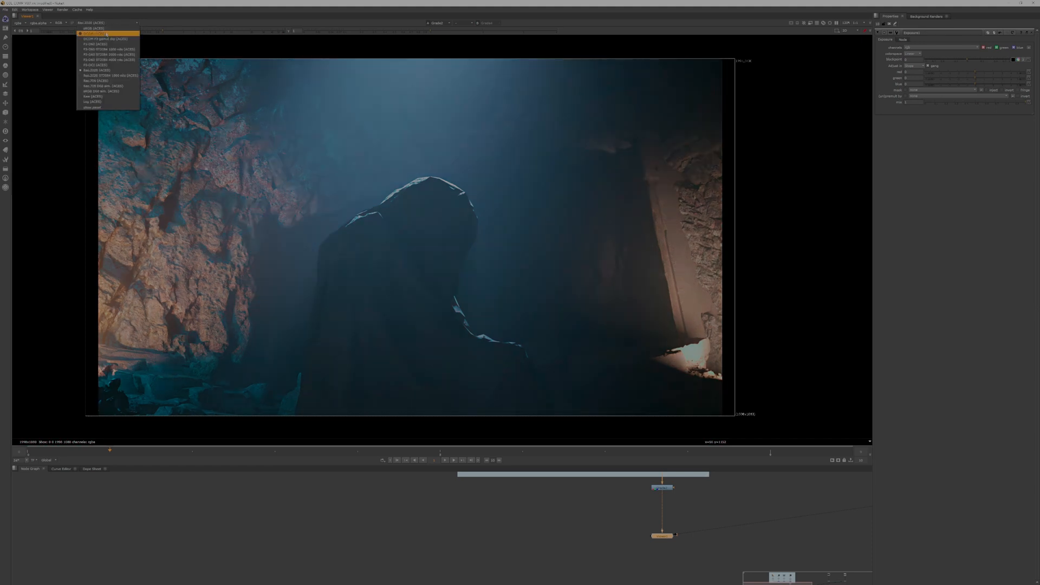
pyautogui.click(96, 28)
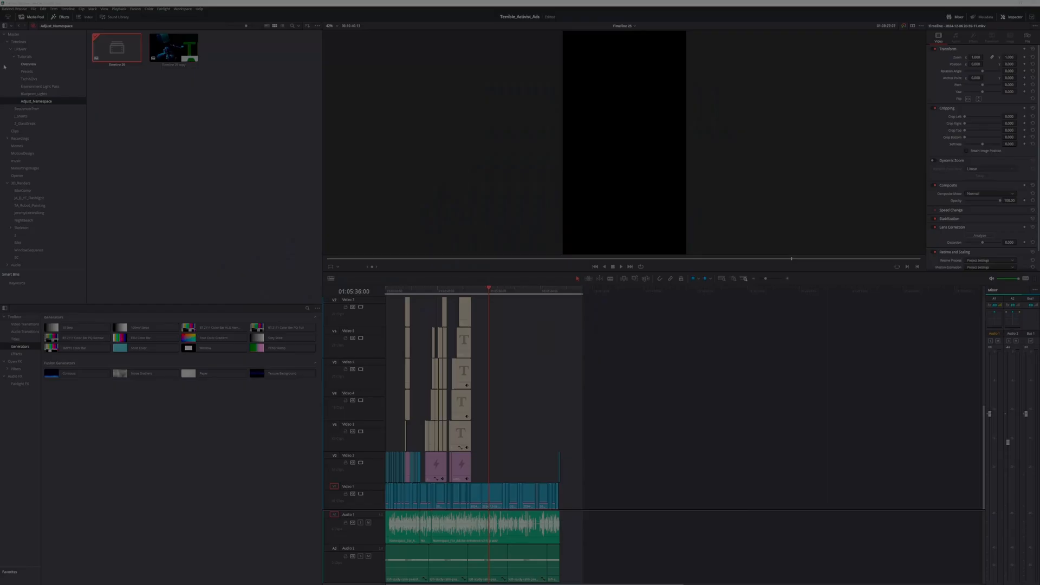
# Show the Color Management page of Resolve's project settings.
pyautogui.click(33, 8)
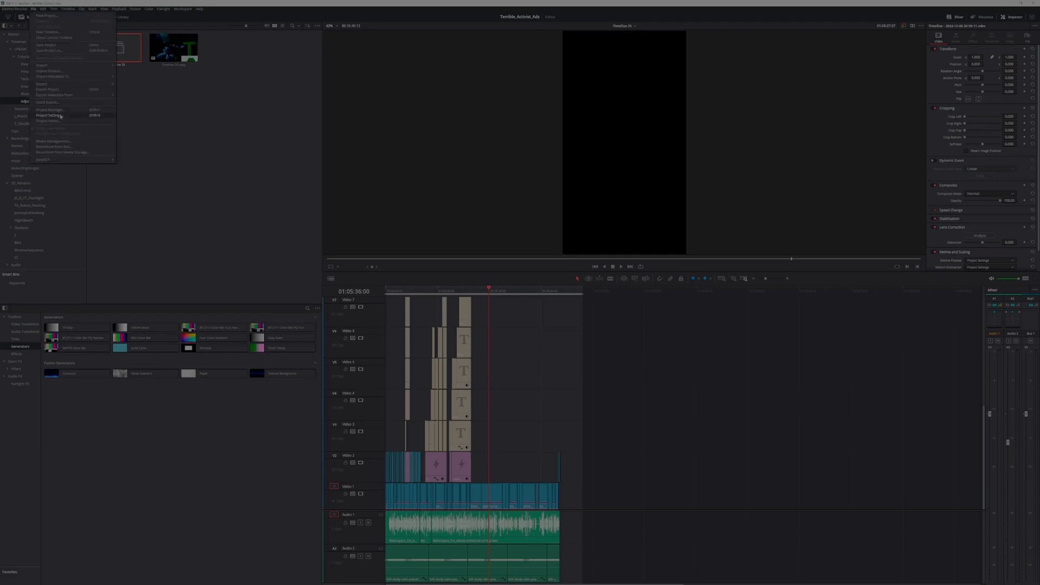
pyautogui.click(48, 116)
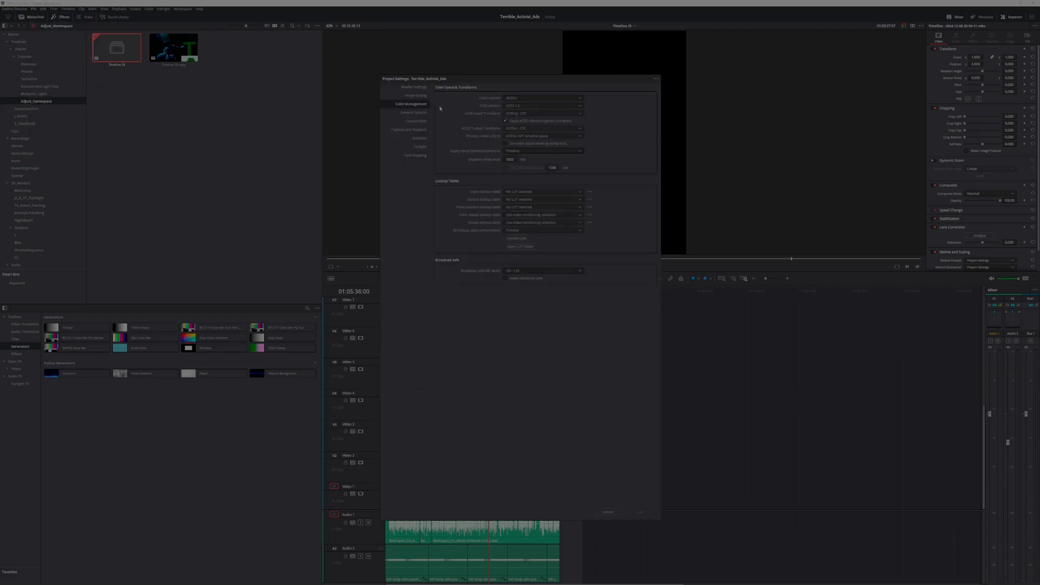
pyautogui.click(543, 98)
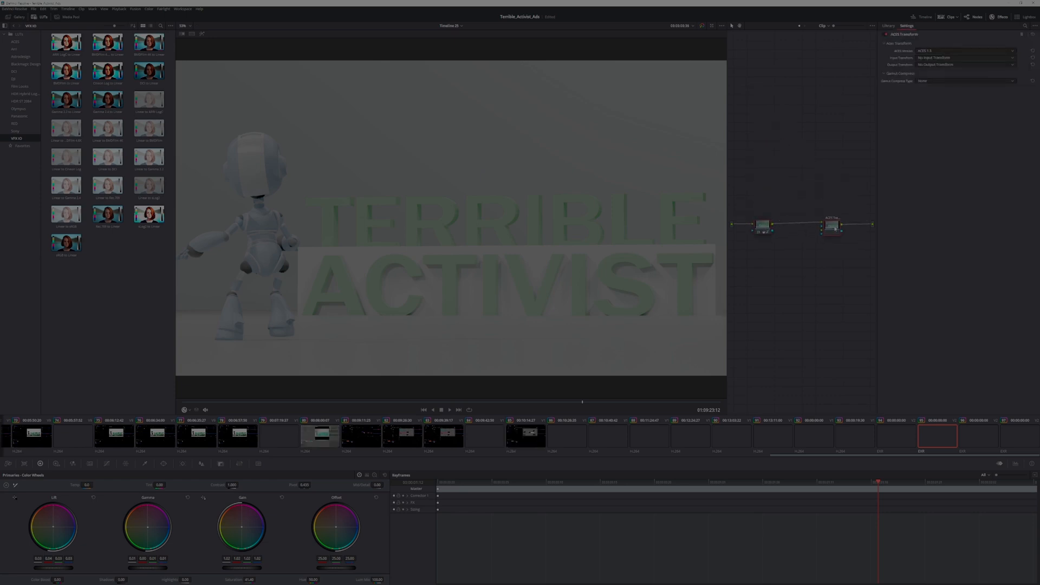
# Set the ACES Transform node's input to ACEScg and choose its output transform.
pyautogui.click(962, 57)
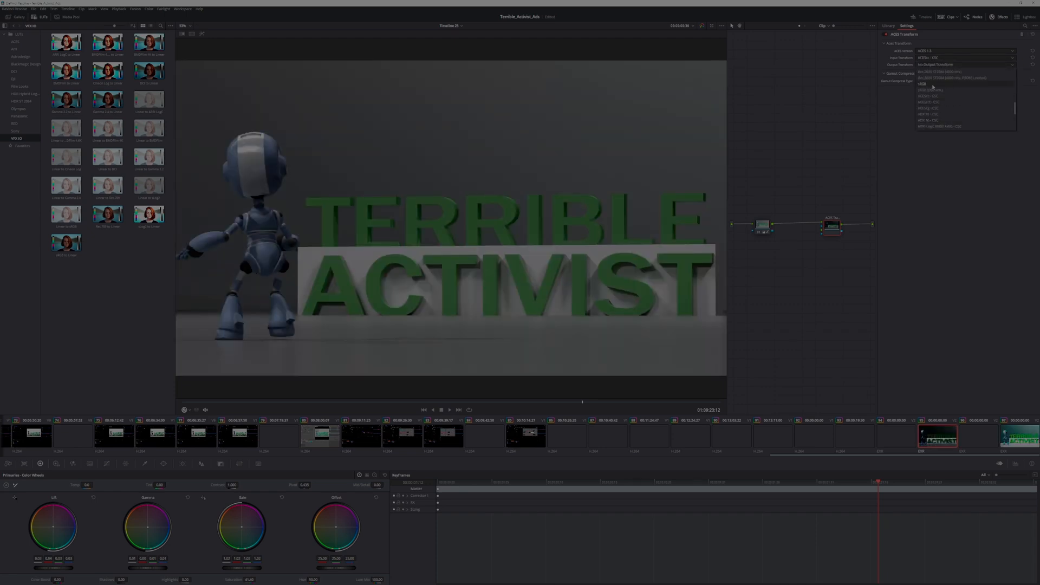
pyautogui.click(923, 83)
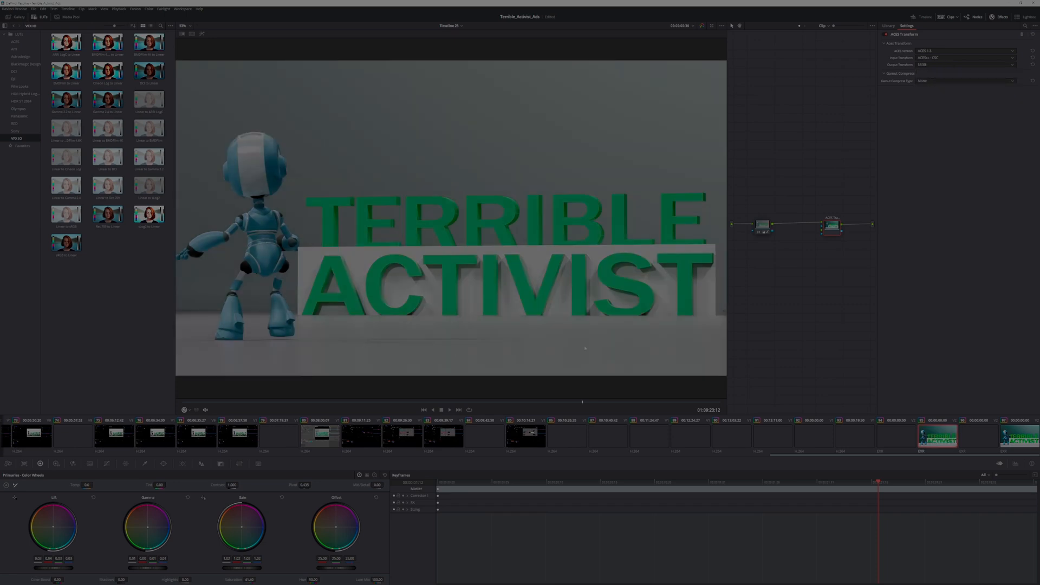